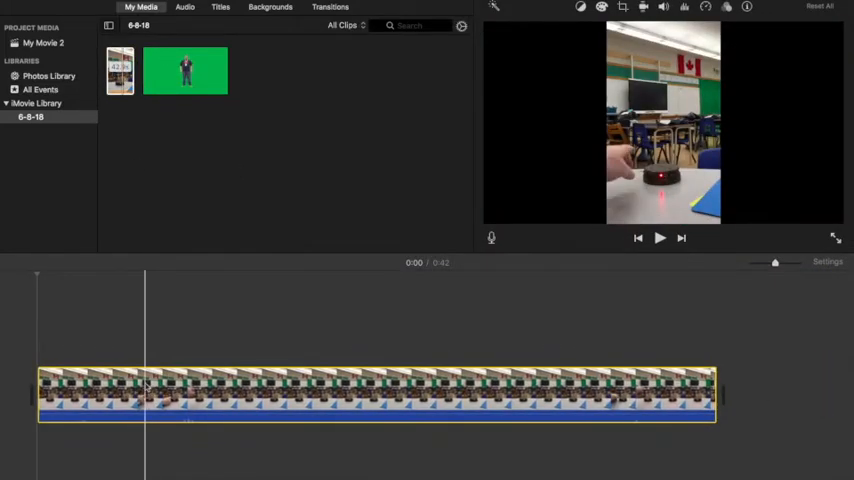
Overlay the figure clip as a Picture in Picture inset, enlarged and moved toward the frame centre.
click(184, 70)
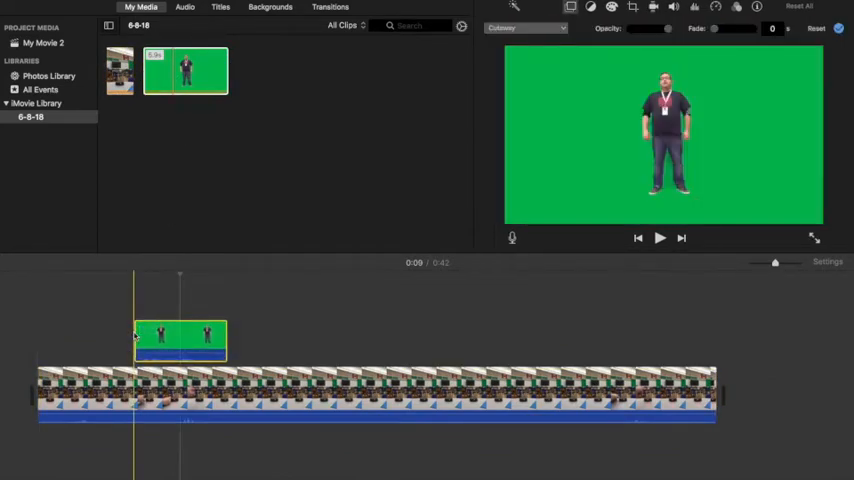
click(524, 28)
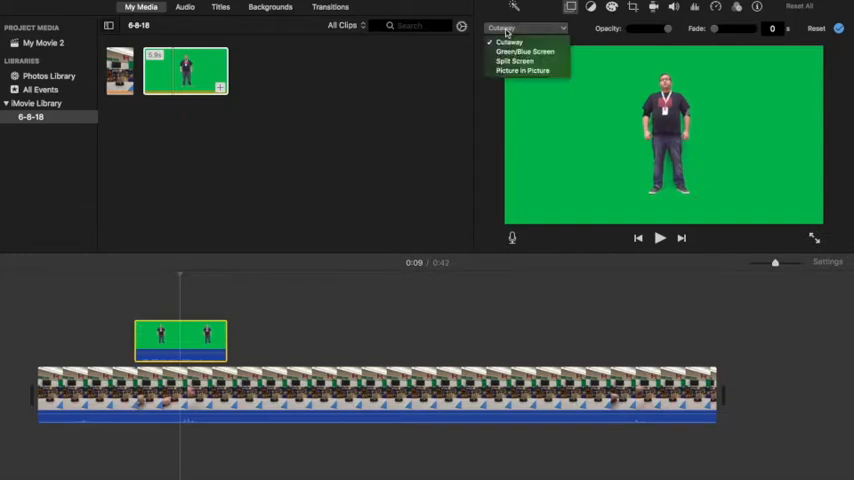
click(522, 72)
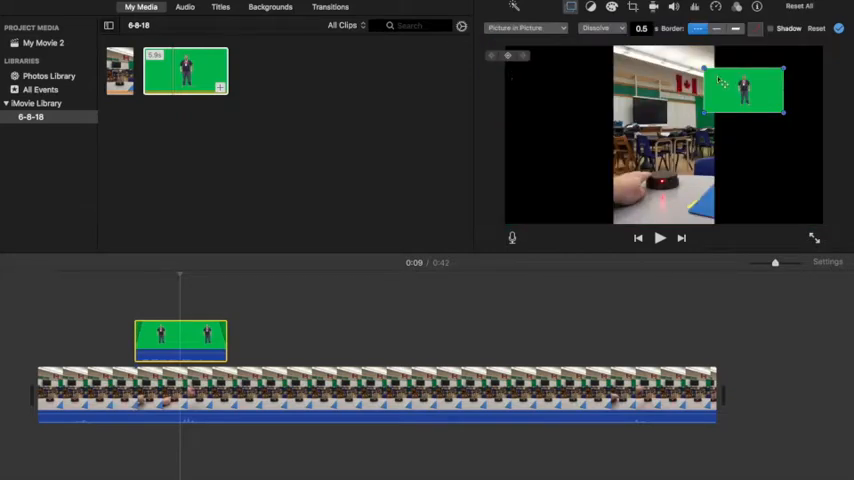
drag(744, 90, 652, 150)
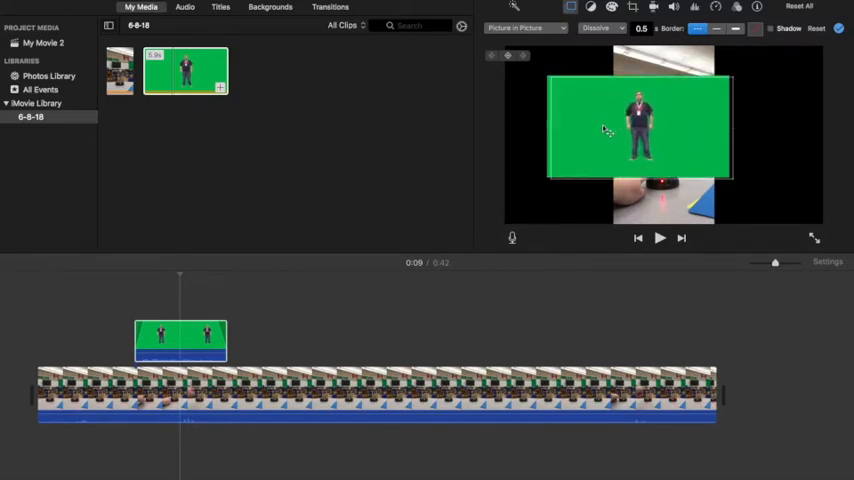
drag(640, 136, 660, 136)
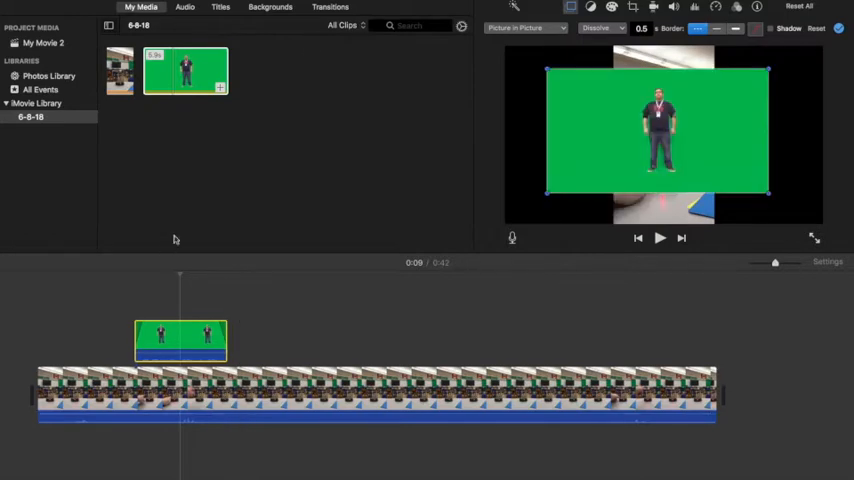
Replace the classroom clip with the solid green built-in background.
click(270, 8)
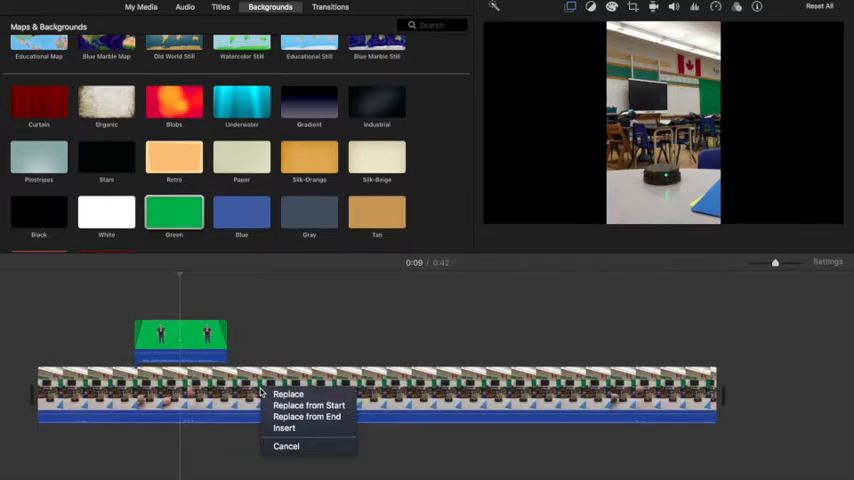
click(288, 392)
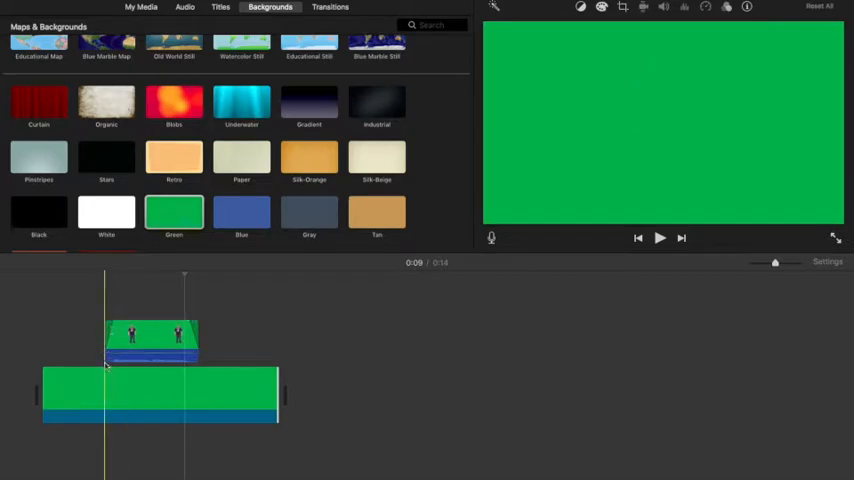
Split the green background clip twice to trim it to the figure clip's length.
right_click(160, 390)
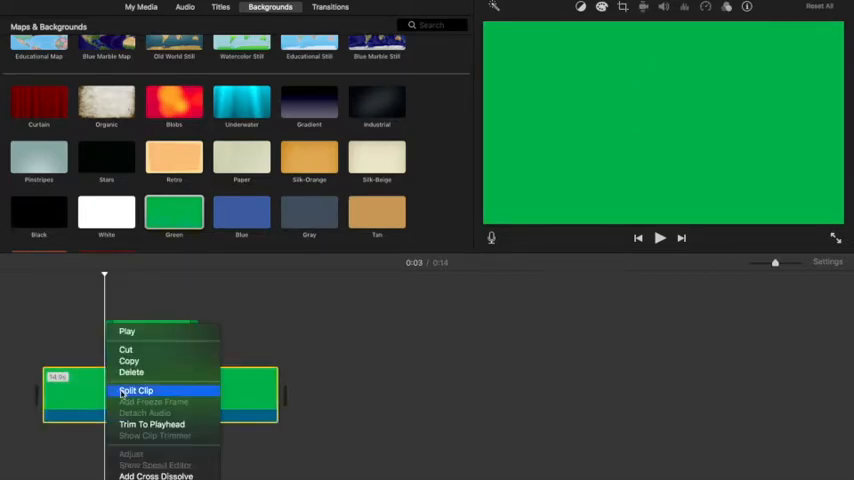
click(136, 390)
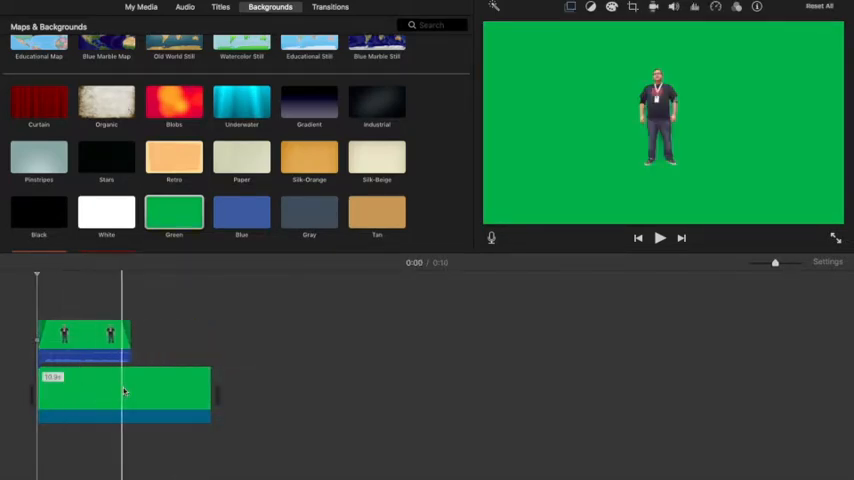
right_click(124, 390)
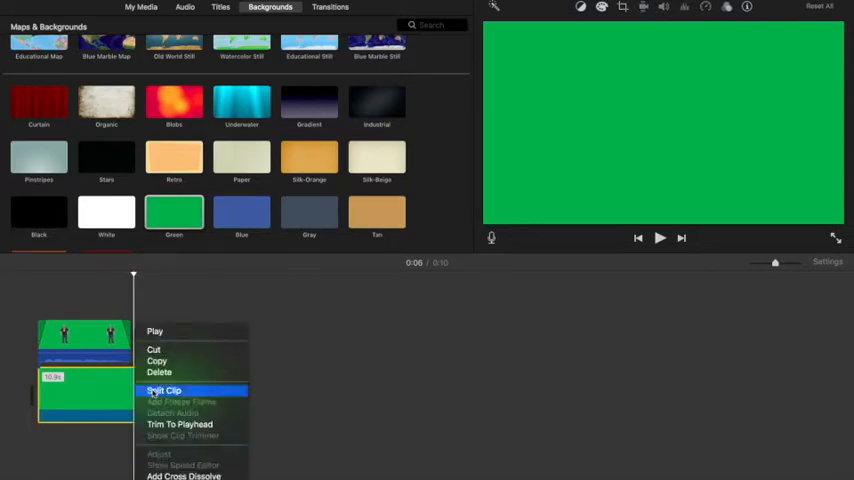
click(164, 390)
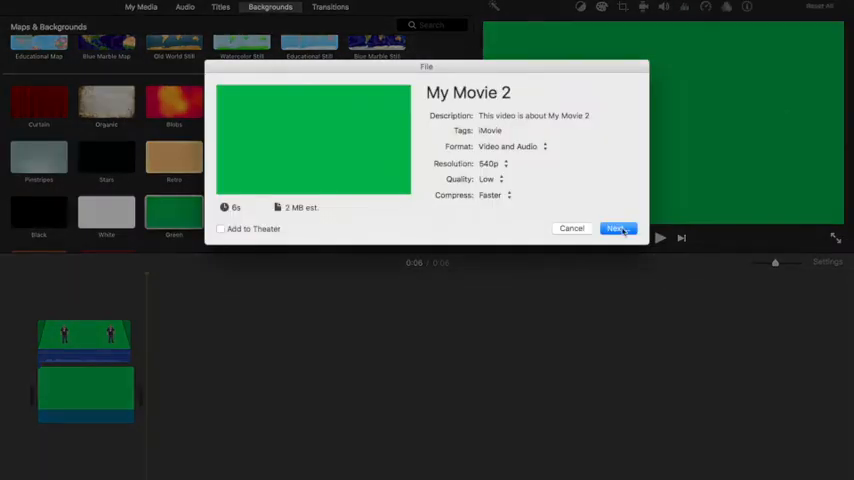
Export the figure-on-green movie to the Desktop and clear the composite from the timeline.
click(618, 228)
text(Resized)
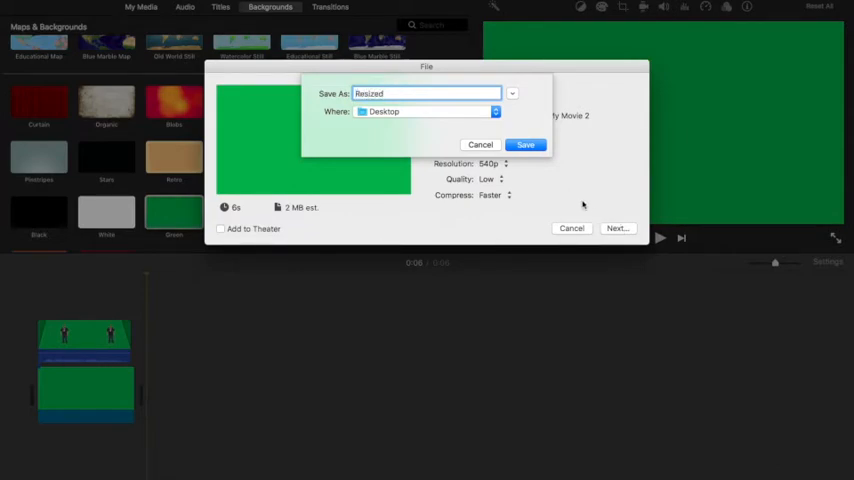
click(524, 144)
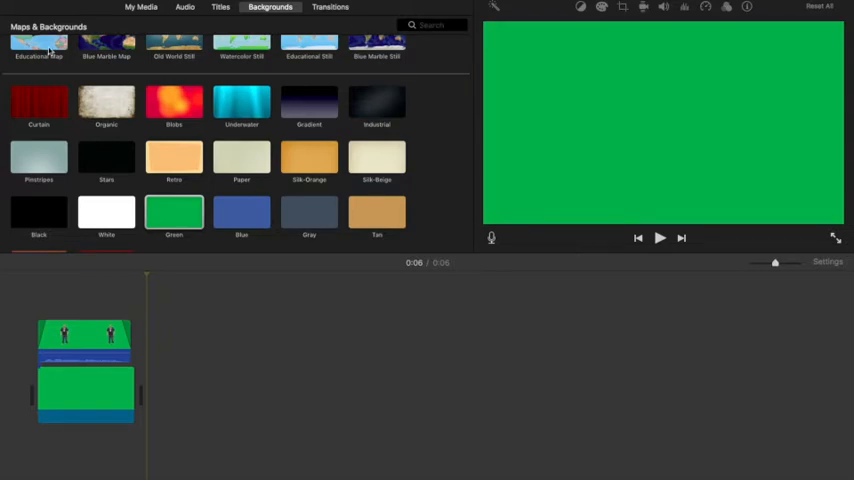
click(84, 392)
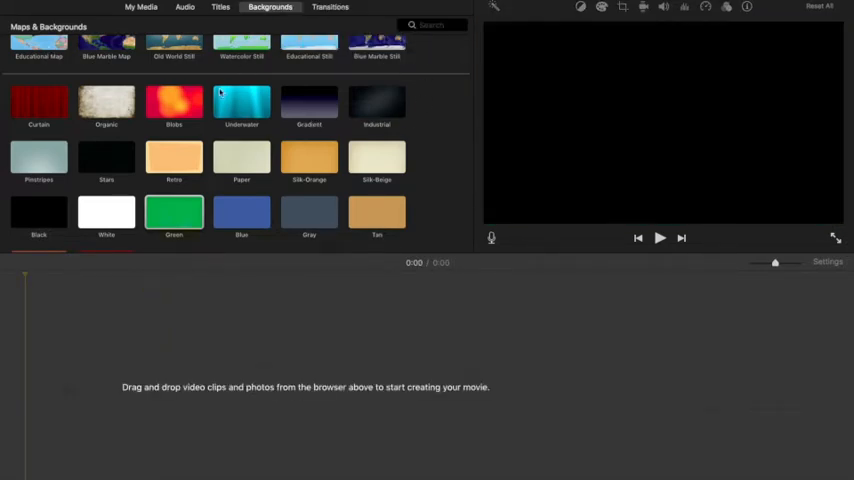
Overlay the exported figure clip on the classroom clip with the Green/Blue Screen style.
click(140, 8)
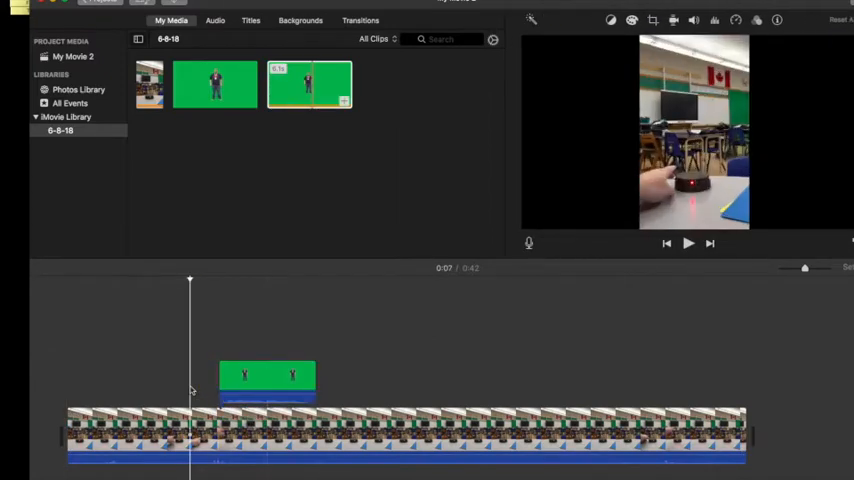
click(688, 244)
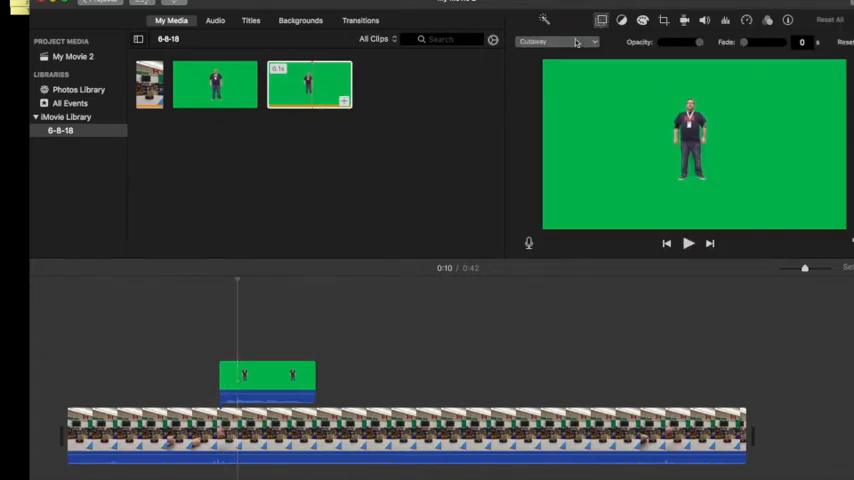
click(556, 42)
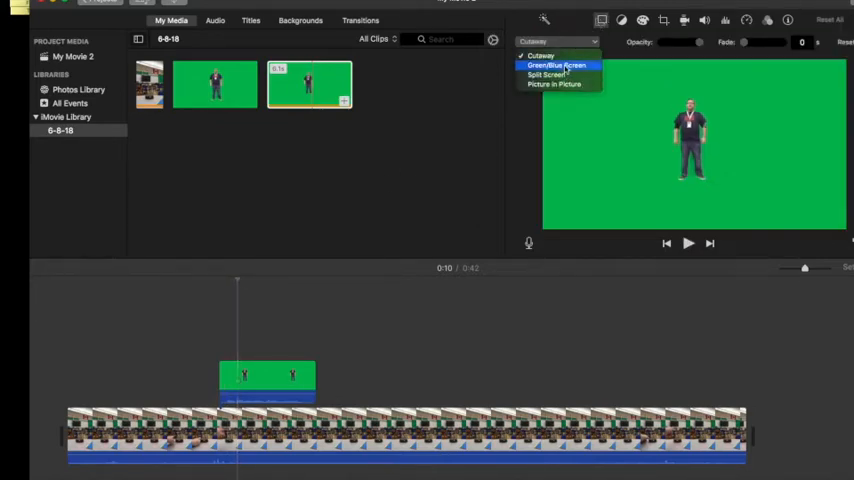
click(556, 64)
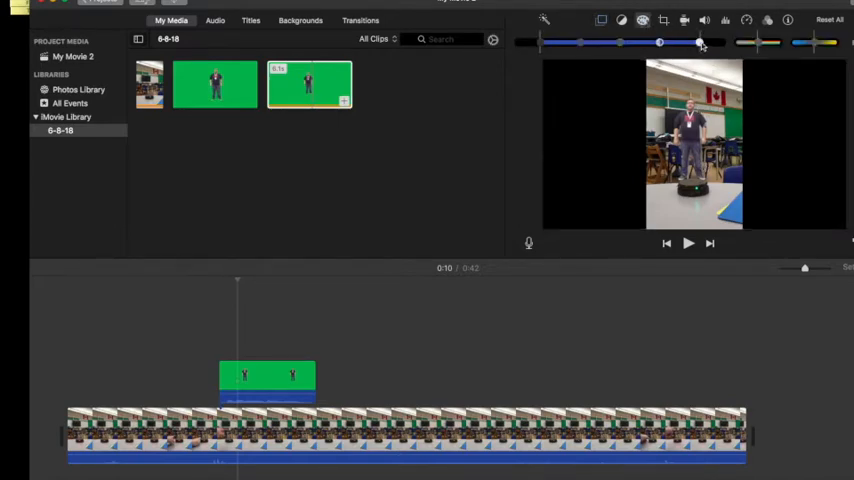
Shift the keyed figure's colour toward blue and check it in playback.
drag(700, 44, 816, 44)
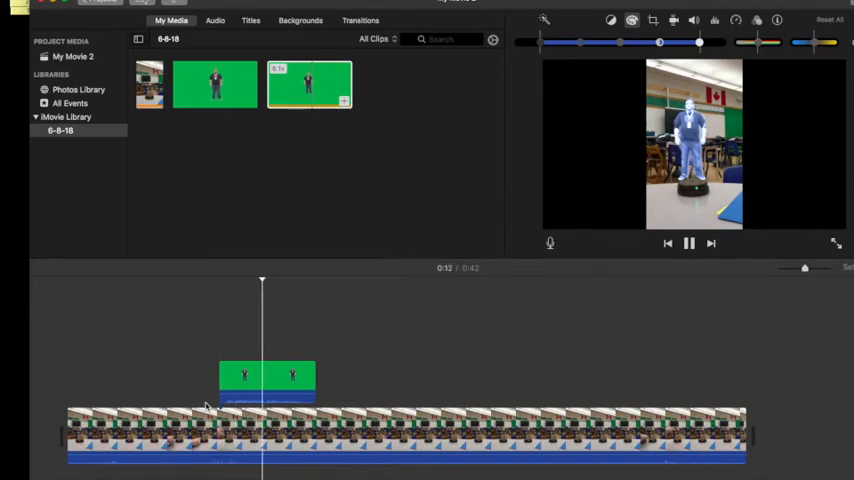
click(688, 244)
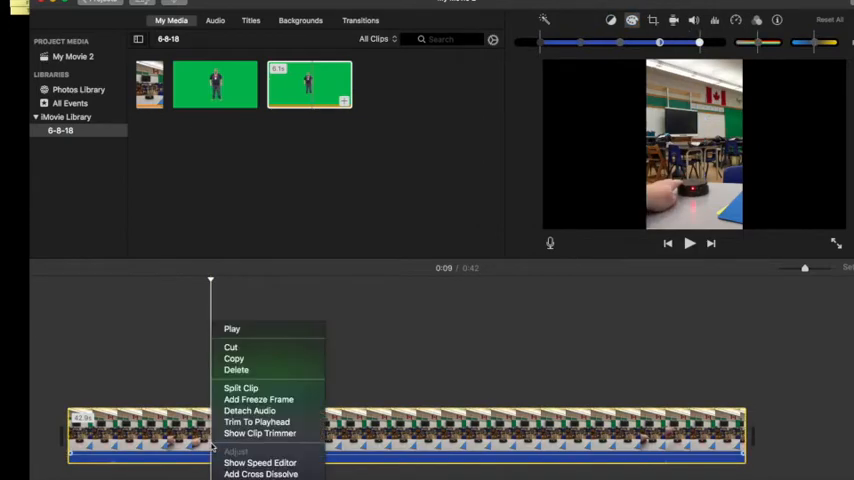
Split the classroom clip at two points and delete the unwanted middle stretch.
click(240, 388)
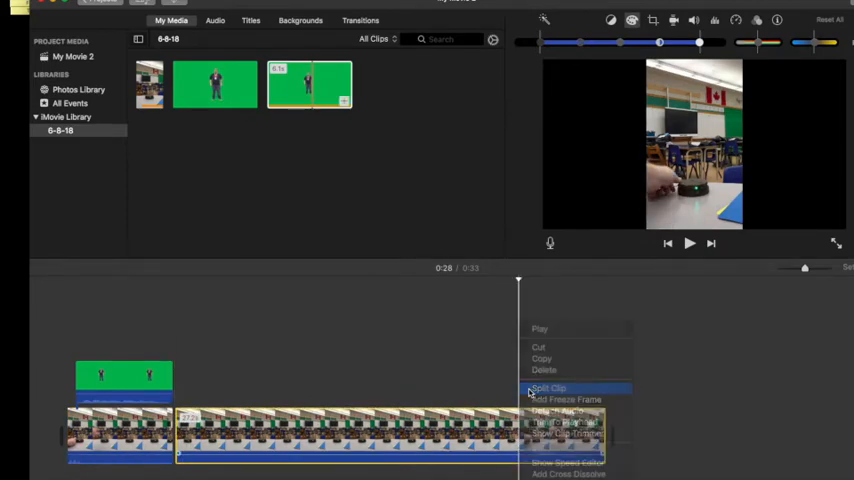
click(548, 388)
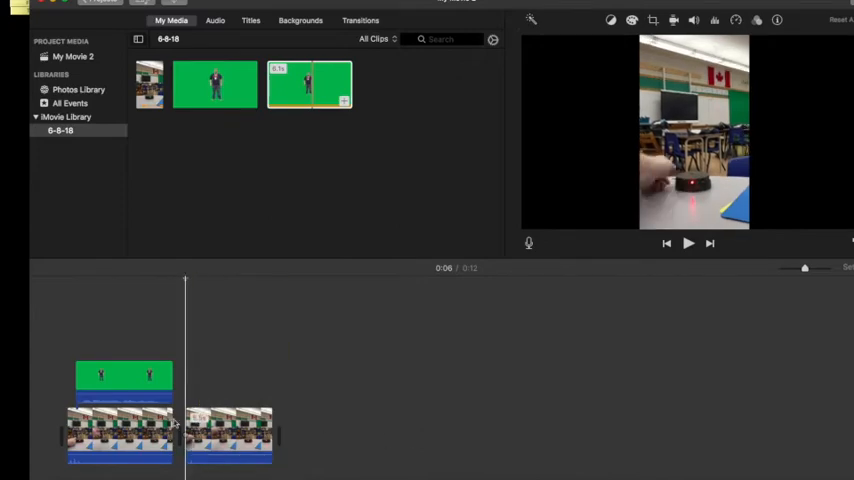
click(688, 244)
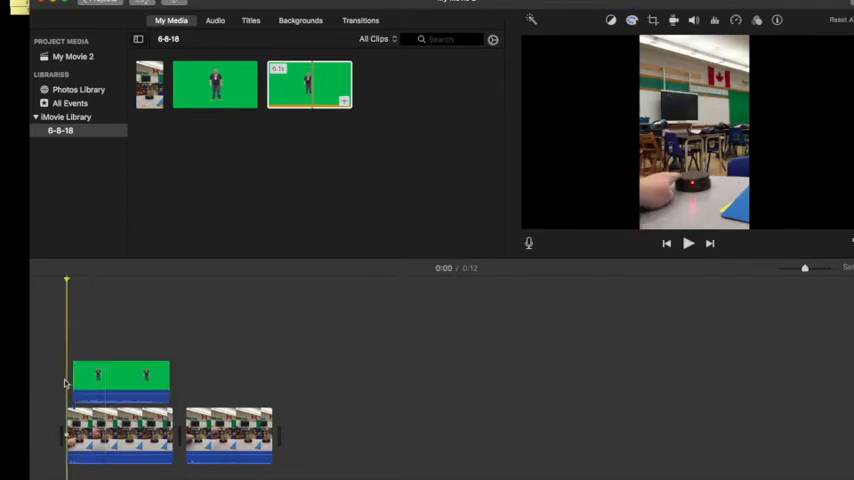
Review playback, then split the second classroom piece at the playhead.
click(688, 244)
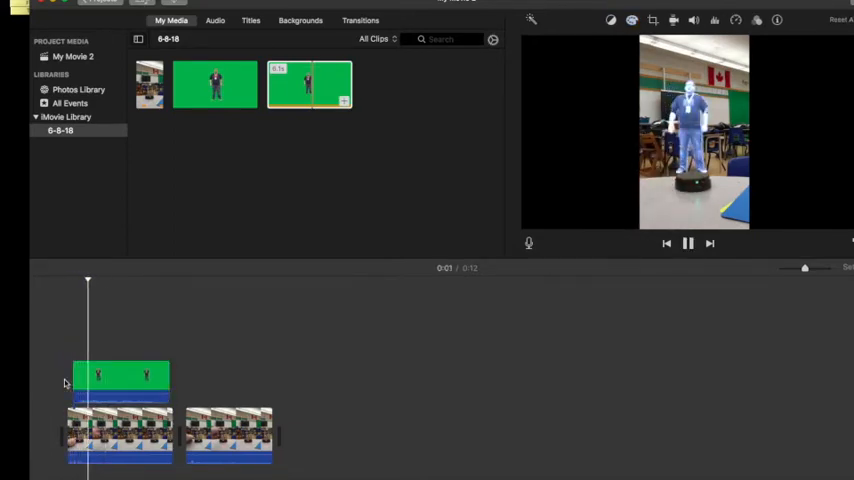
click(688, 244)
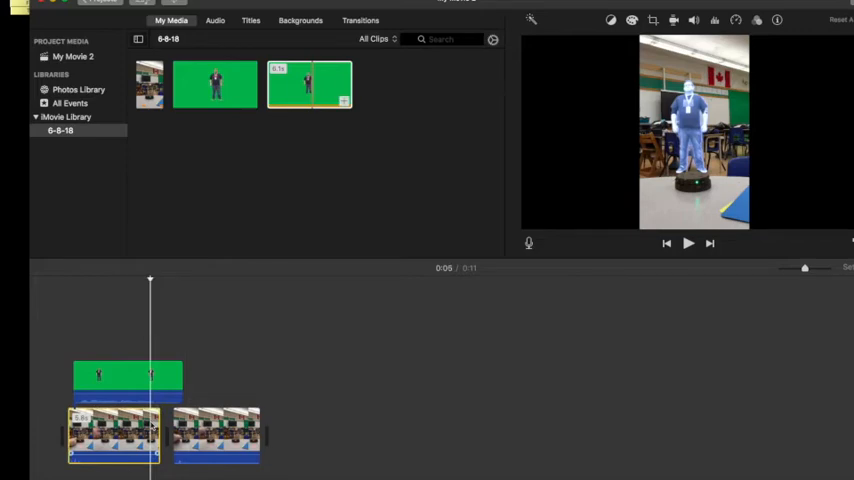
click(688, 244)
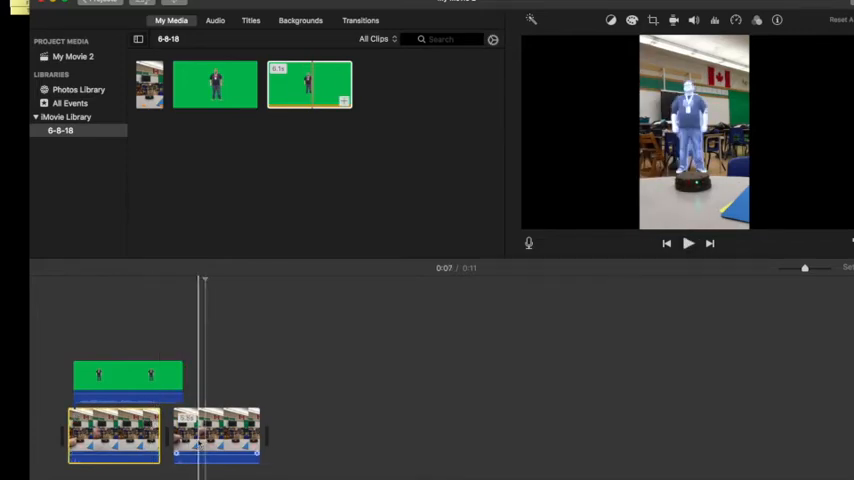
right_click(216, 436)
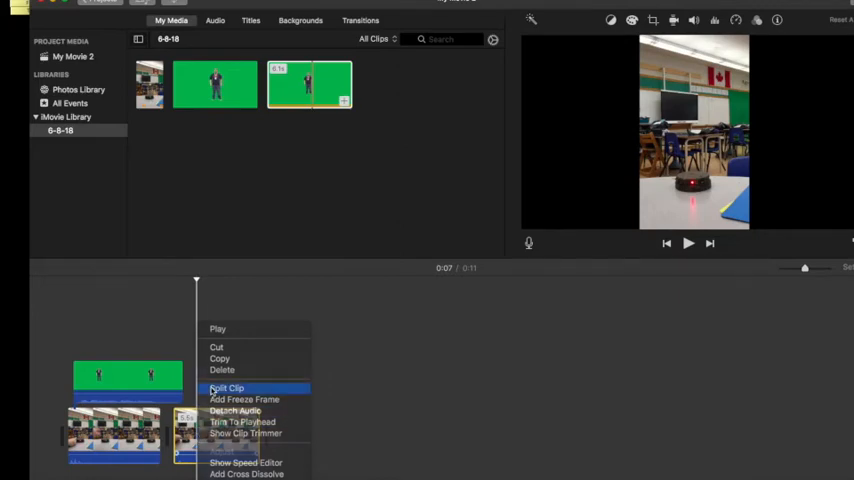
click(228, 388)
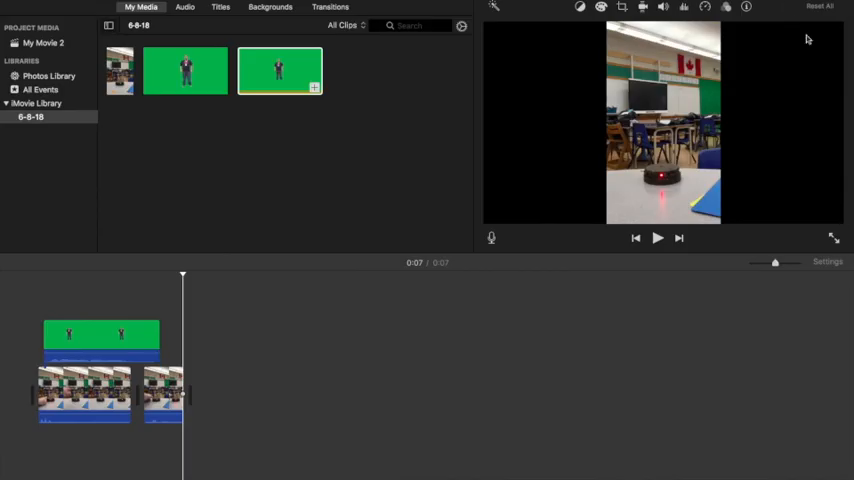
mouse_move(480, 148)
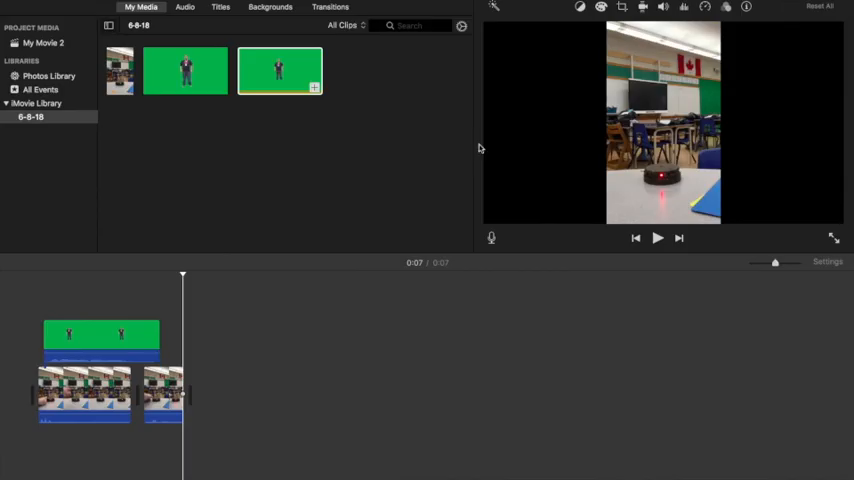